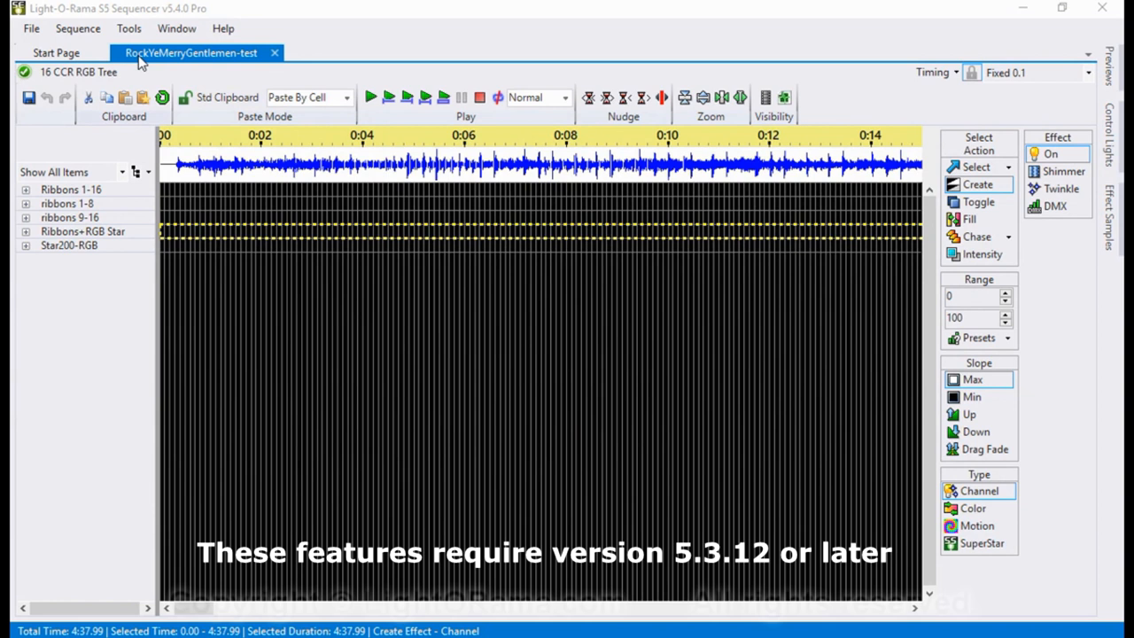
- Launch SuperStar Sequencer on the Ribbons+RGB Star group of the RockYeMerryGentlemen-test sequence
click(1108, 67)
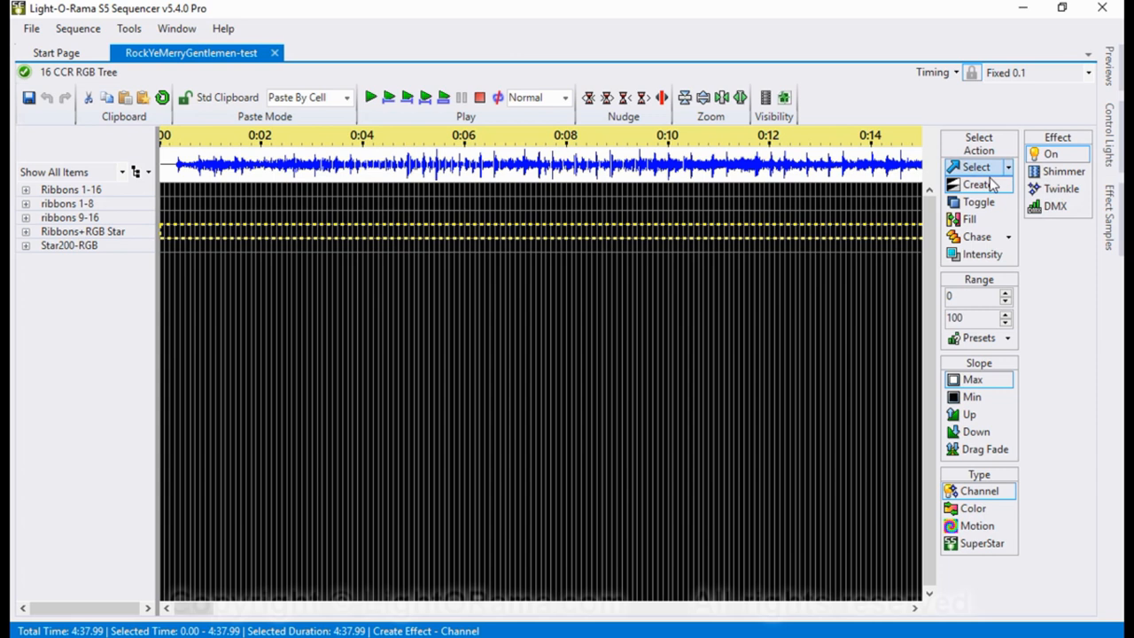
click(82, 230)
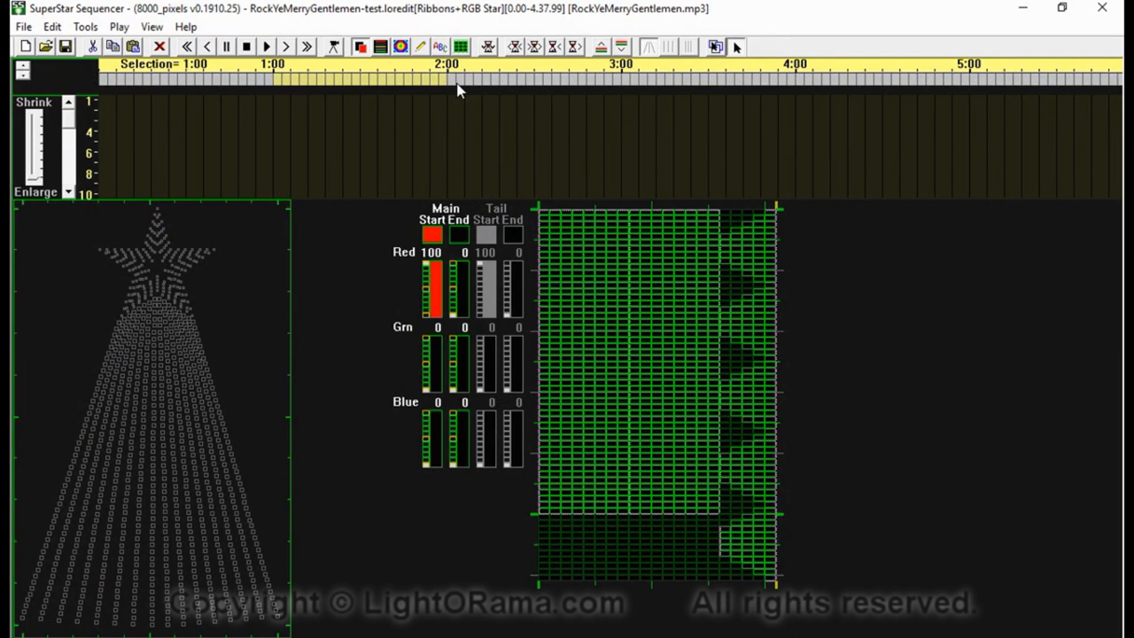
- Bring up Image Setup from the Tools menu to load and name the snowflake image
click(85, 27)
text(snoflake)
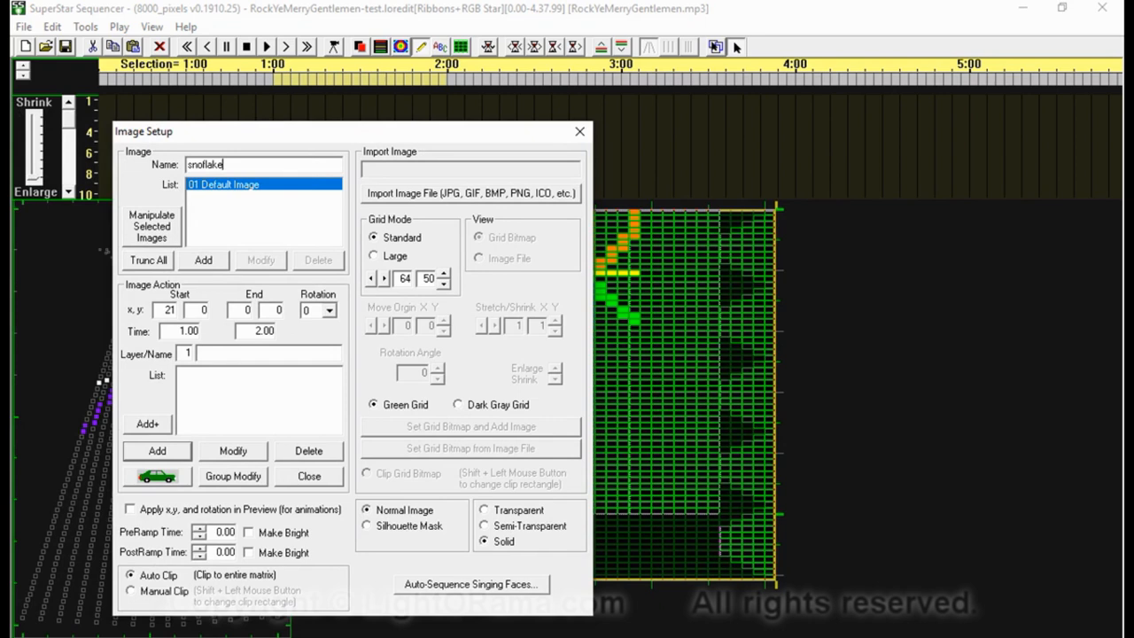
- Add snowflake copies 02–11 to the image list and select them for joint manipulation
click(202, 258)
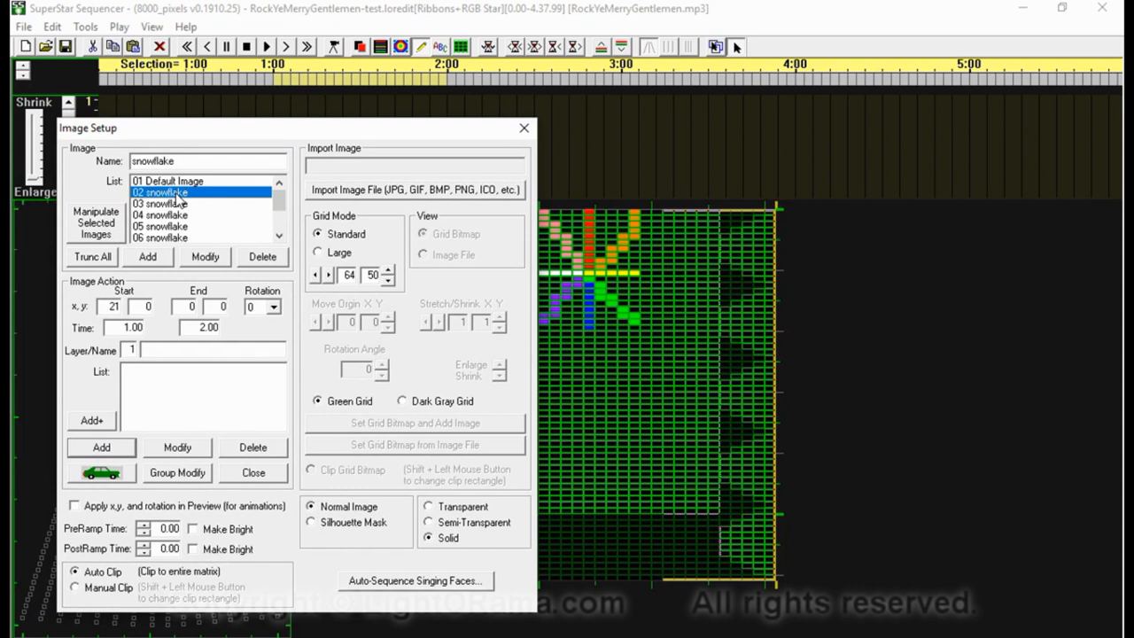
click(167, 191)
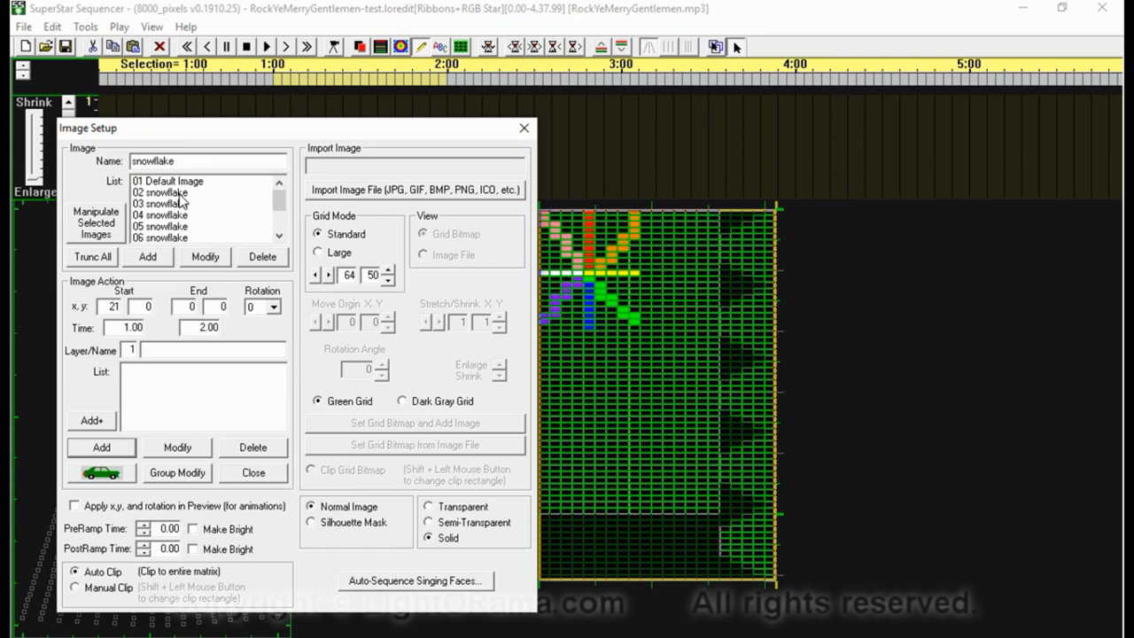
click(205, 257)
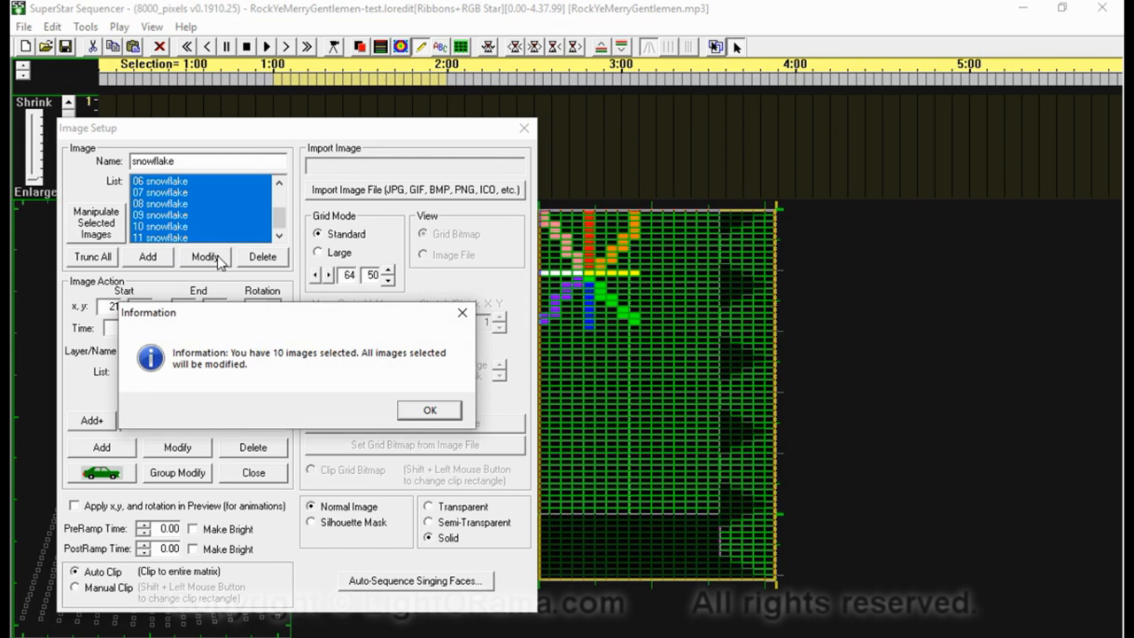
- Rotate the ten selected snowflake copies prorated up to 180°, in 20° steps
click(428, 409)
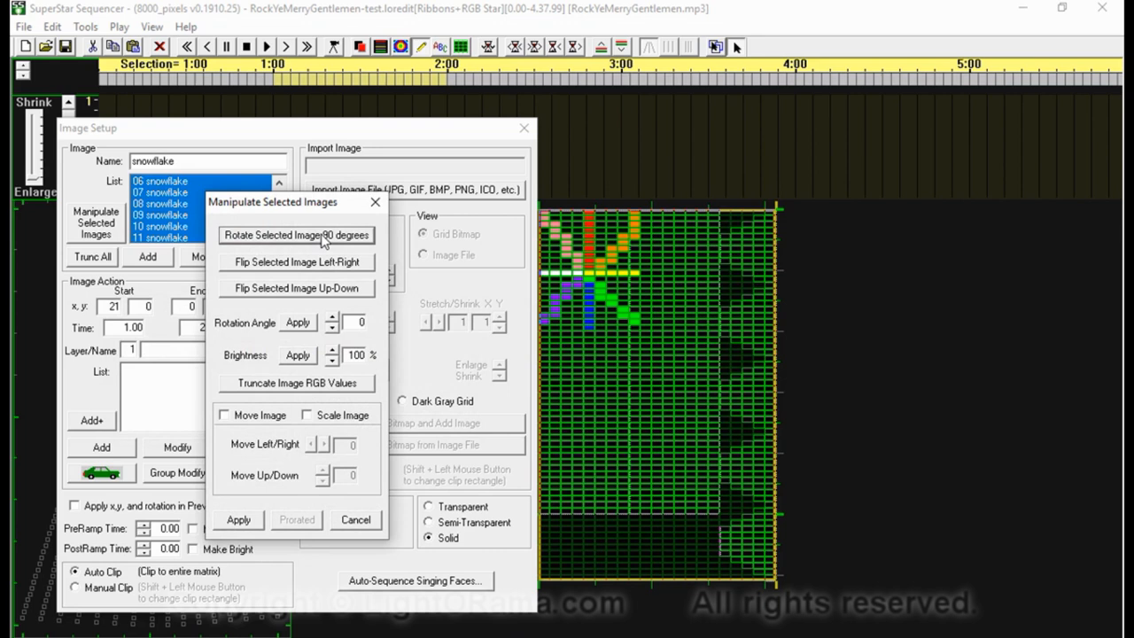
click(296, 262)
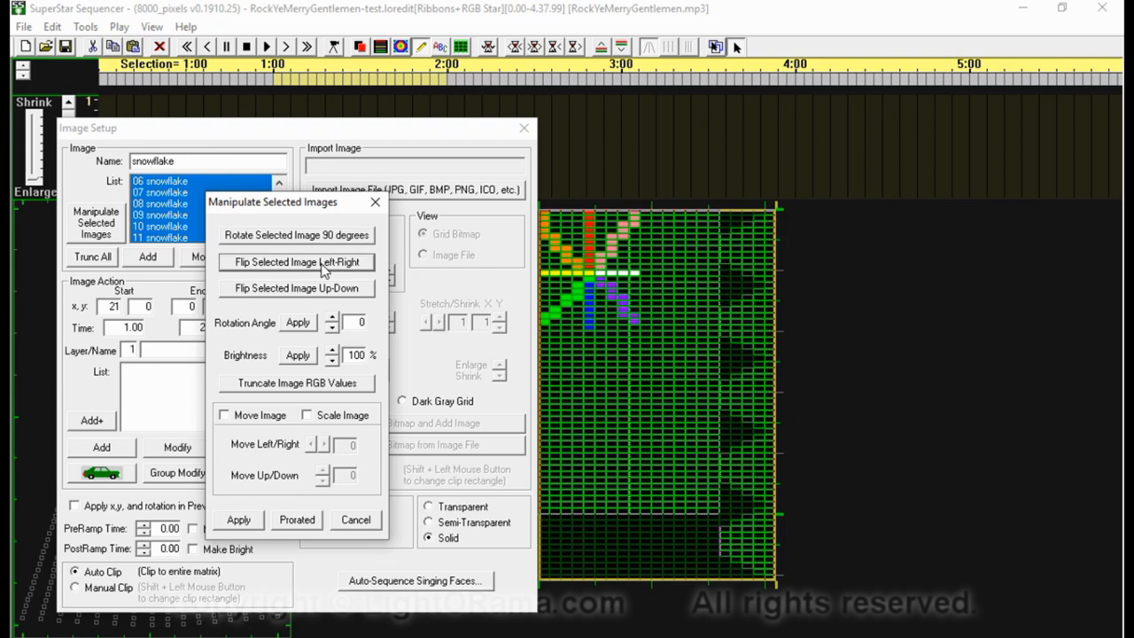
click(294, 262)
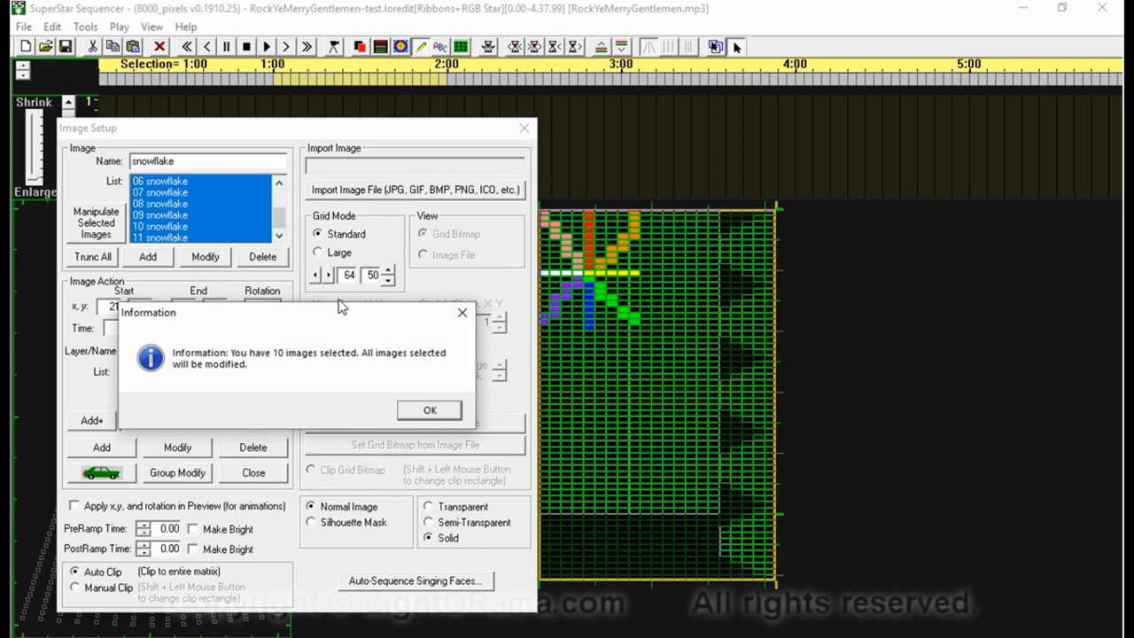
click(429, 409)
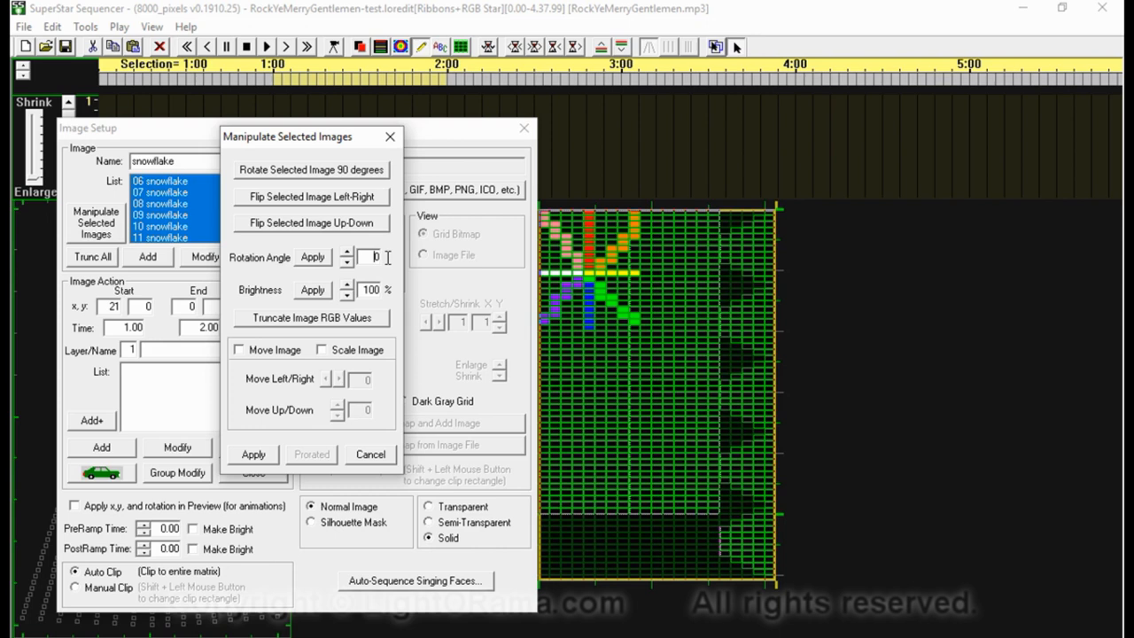
text(180)
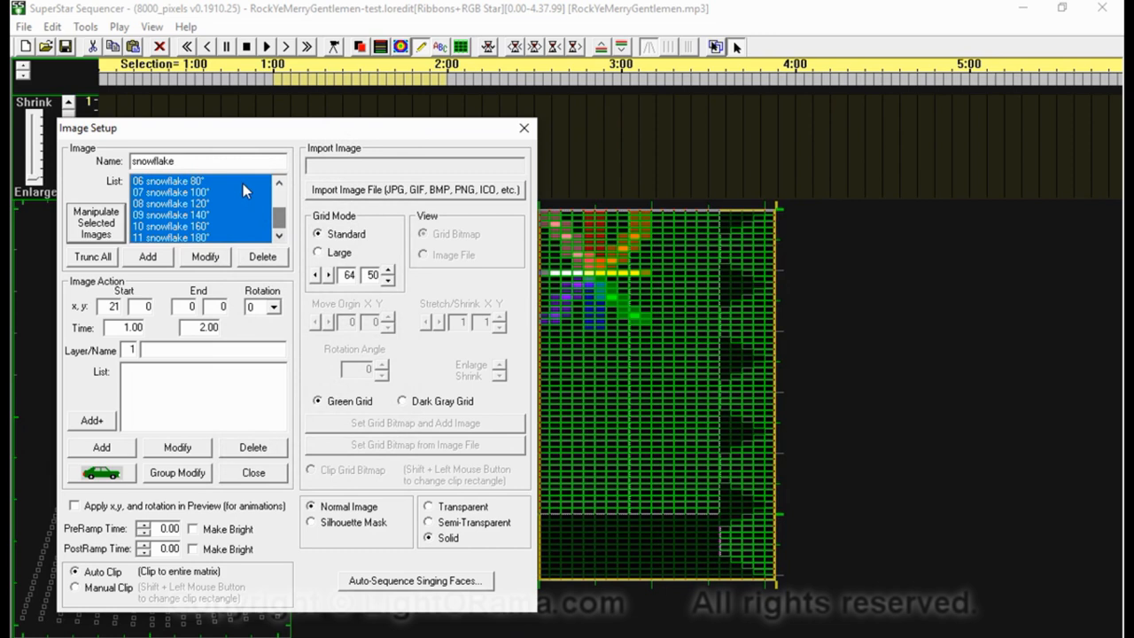
- Preview the rotated snowflake copies one by one, starting from the 0° copy
click(168, 191)
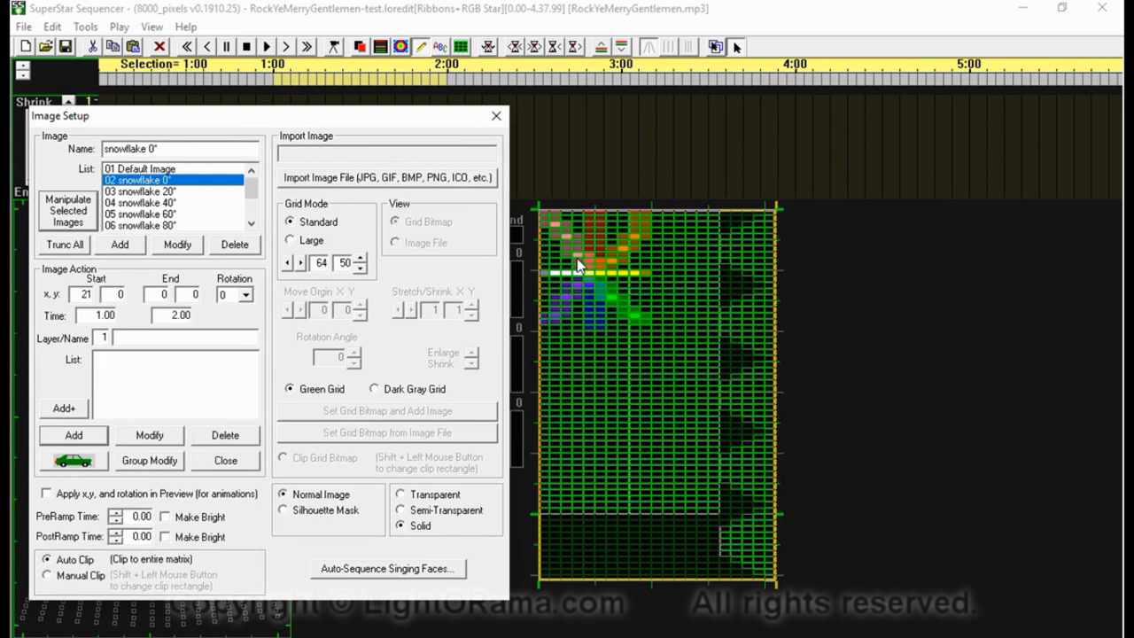
click(138, 213)
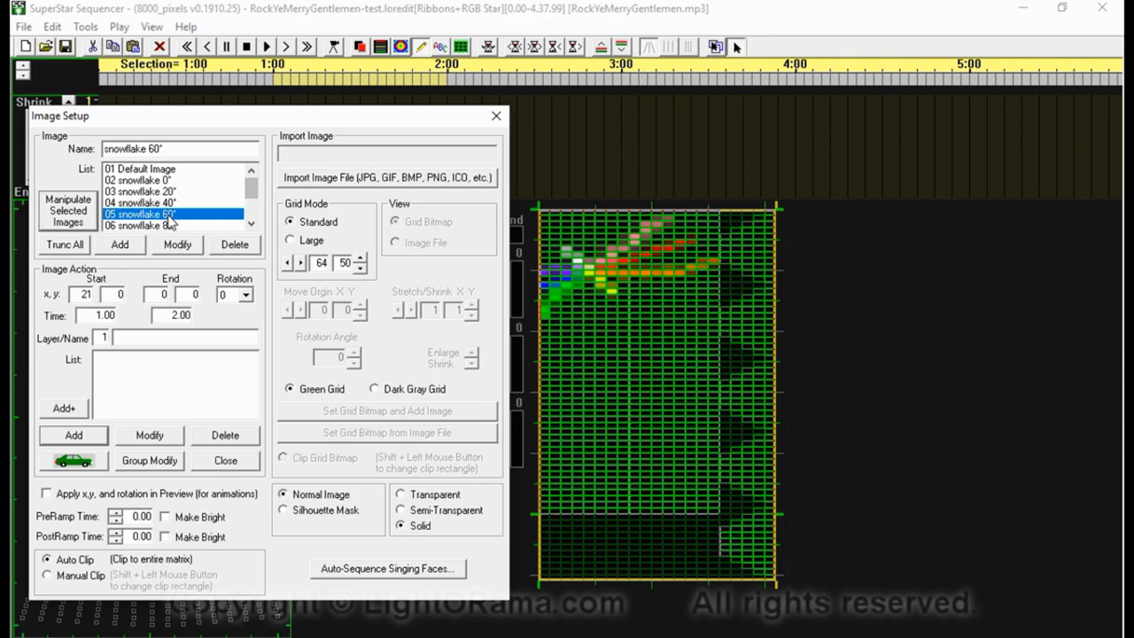
click(142, 192)
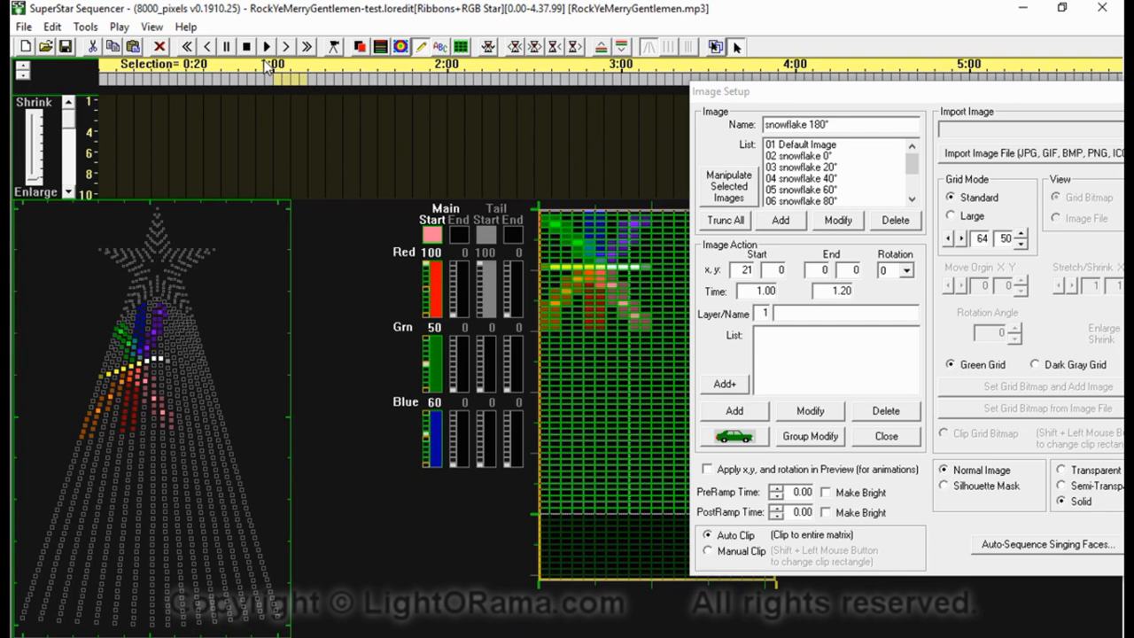
- Add an image action for the 02 snowflake 0° copy with Add+
click(800, 156)
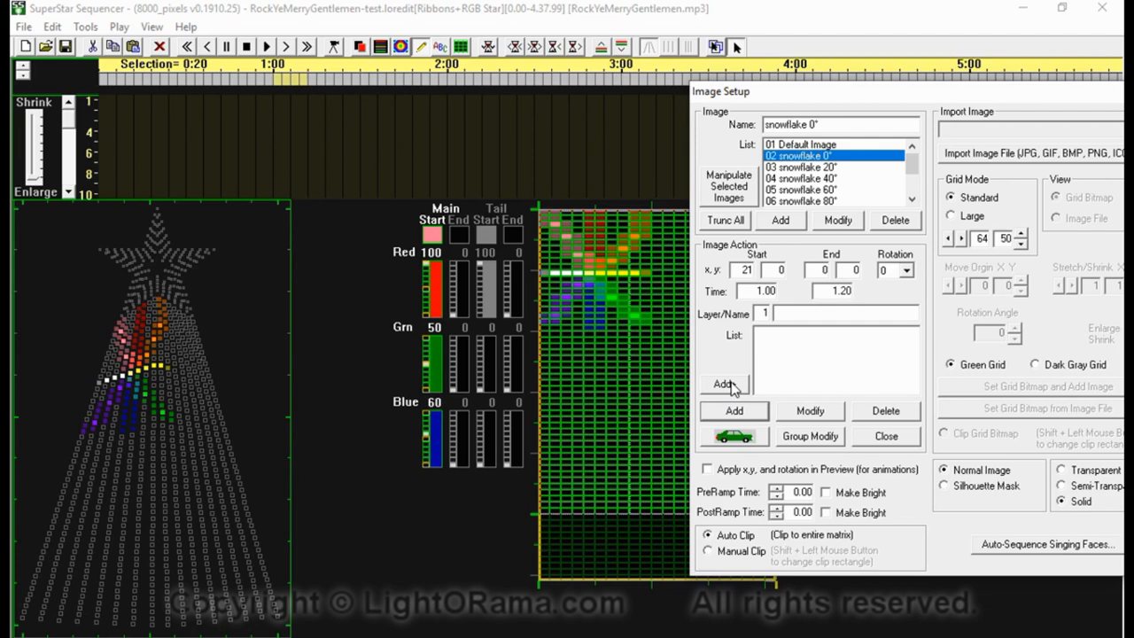
click(726, 383)
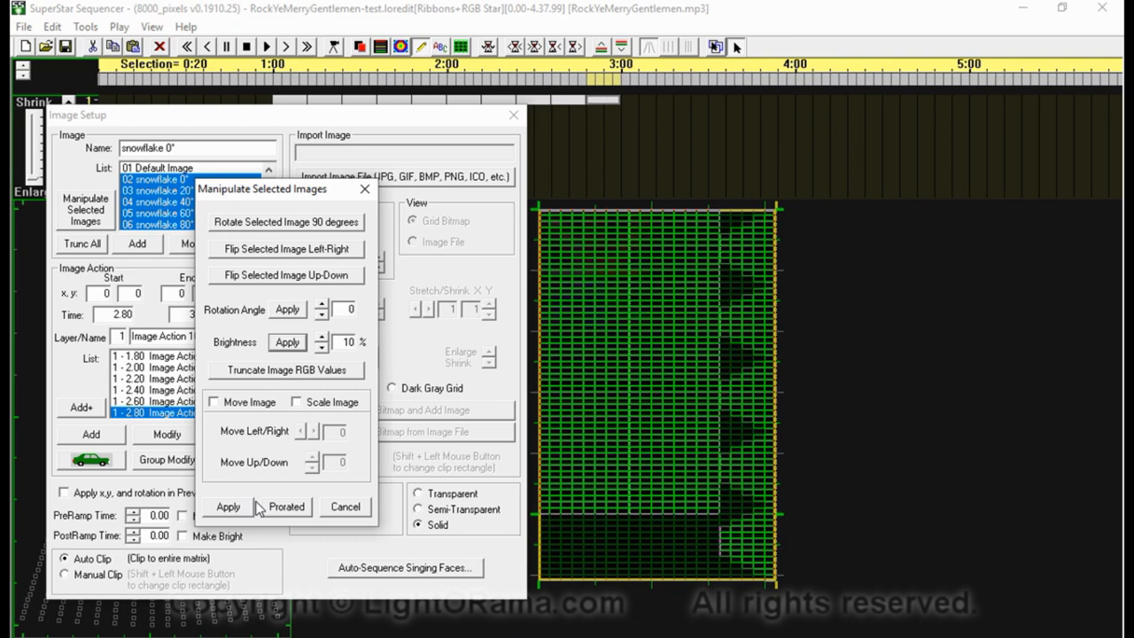
- Prorate the selected copies' brightness from 100% down to 10%
click(227, 507)
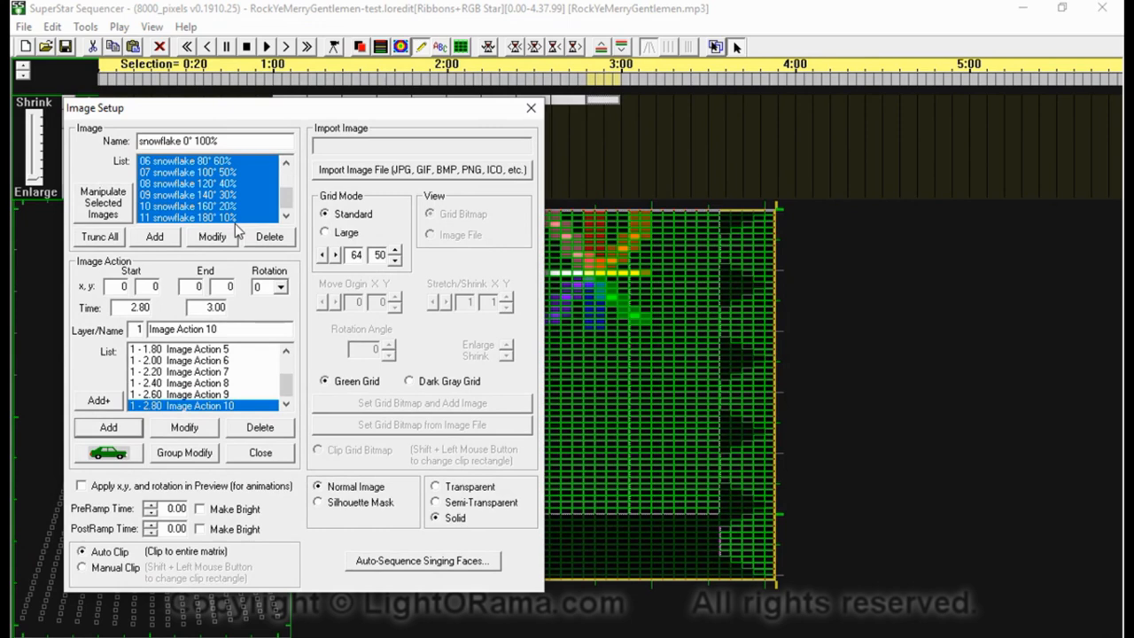
- Scale snowflakes 06–11 down in steps to 80% and preview the first eight seconds
click(103, 202)
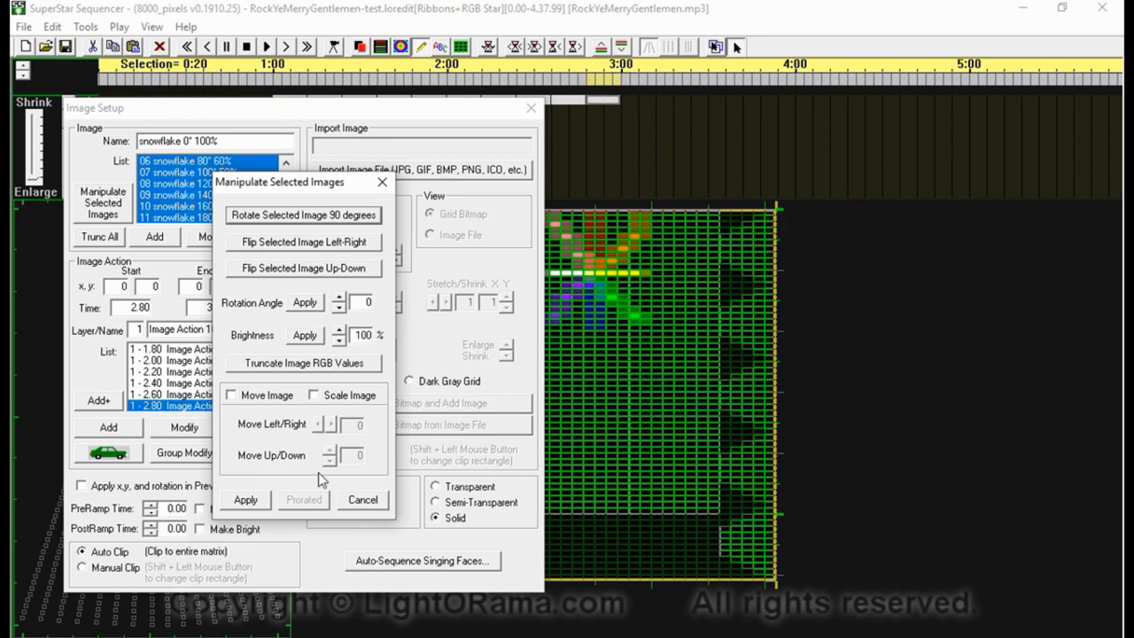
click(314, 395)
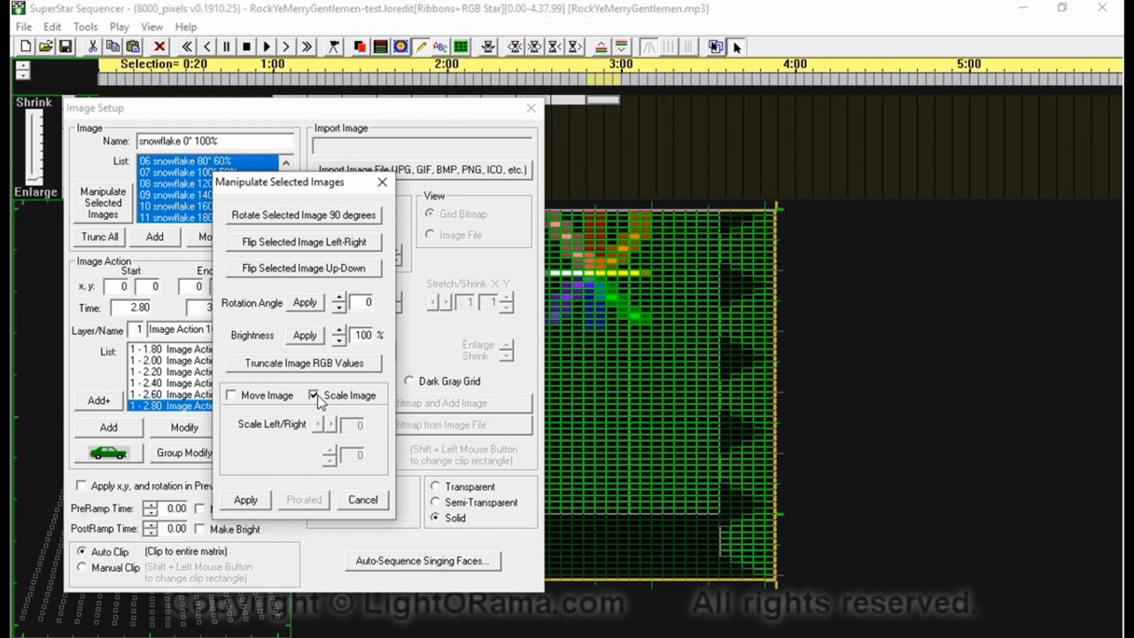
click(313, 395)
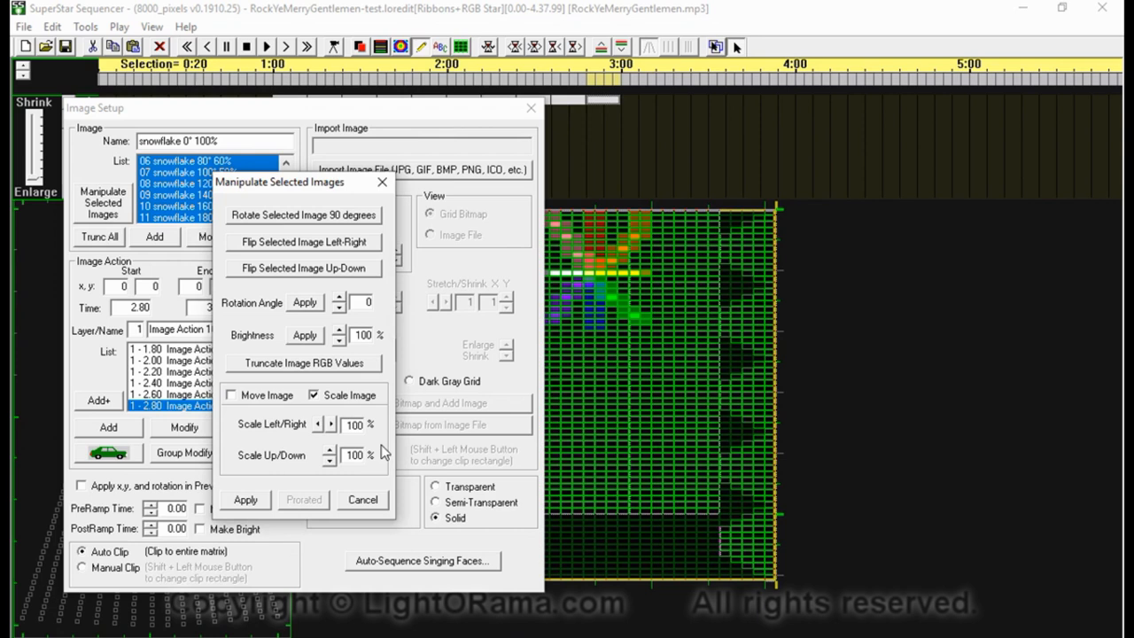
click(231, 393)
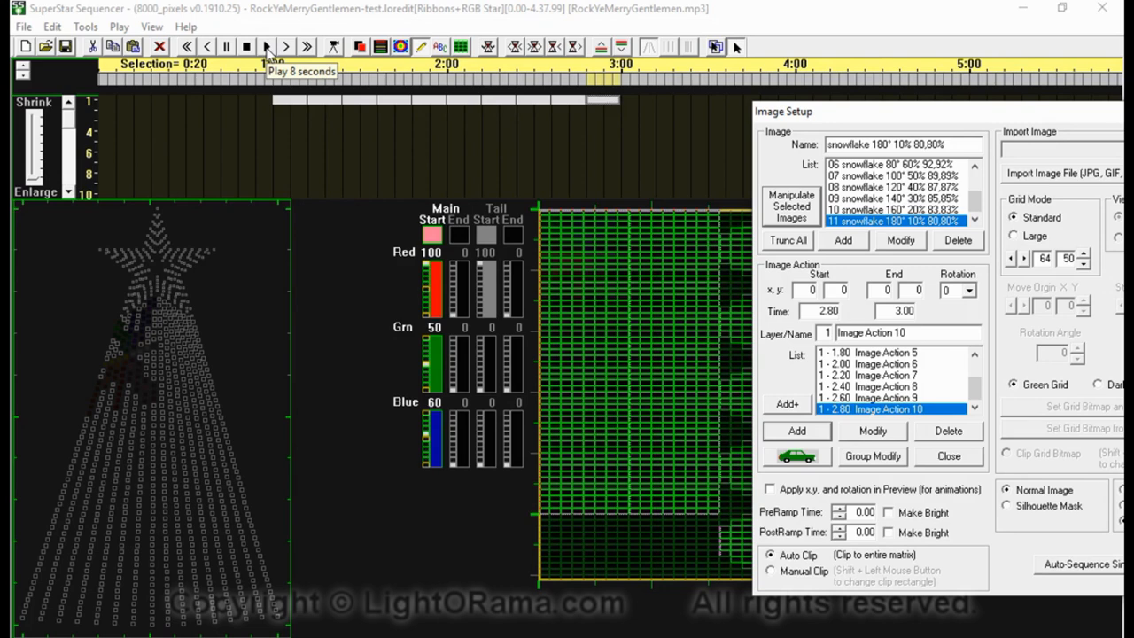
click(266, 46)
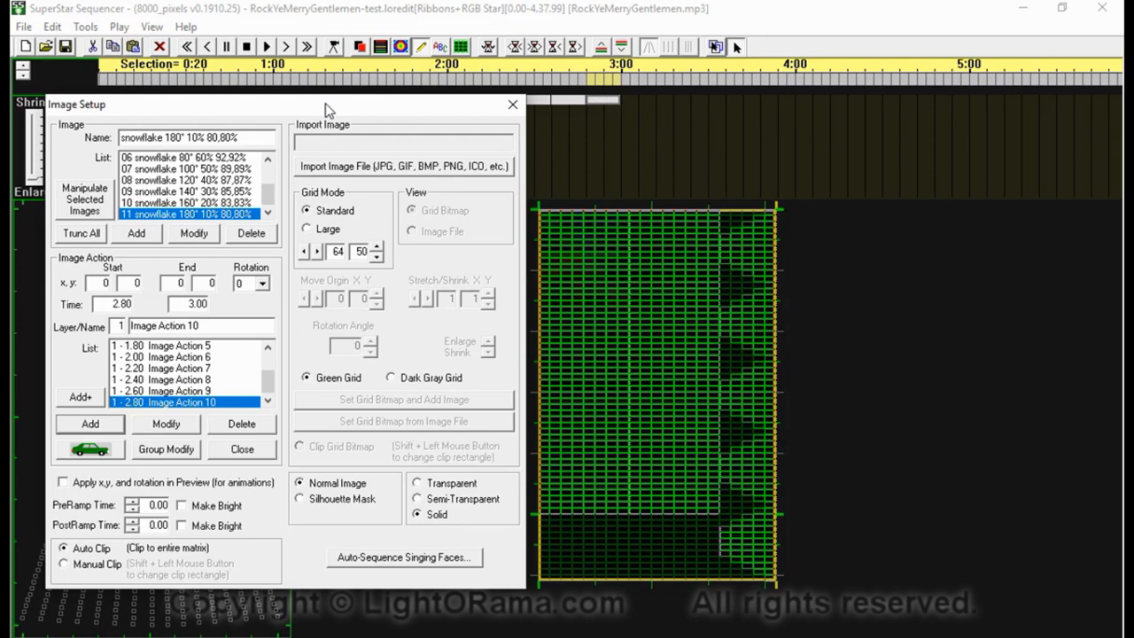
- Bring up Manipulate Selected Images for the early snowflake copies
click(85, 199)
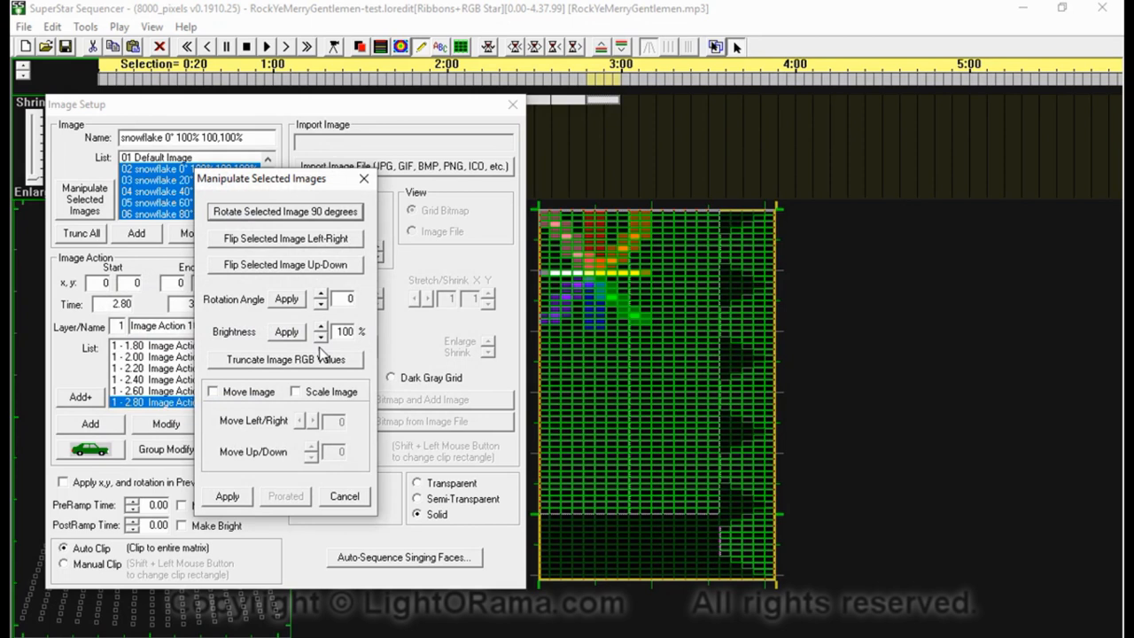
- Move images 02–06 stepwise toward the grid corner, adding offsets to their names
click(212, 391)
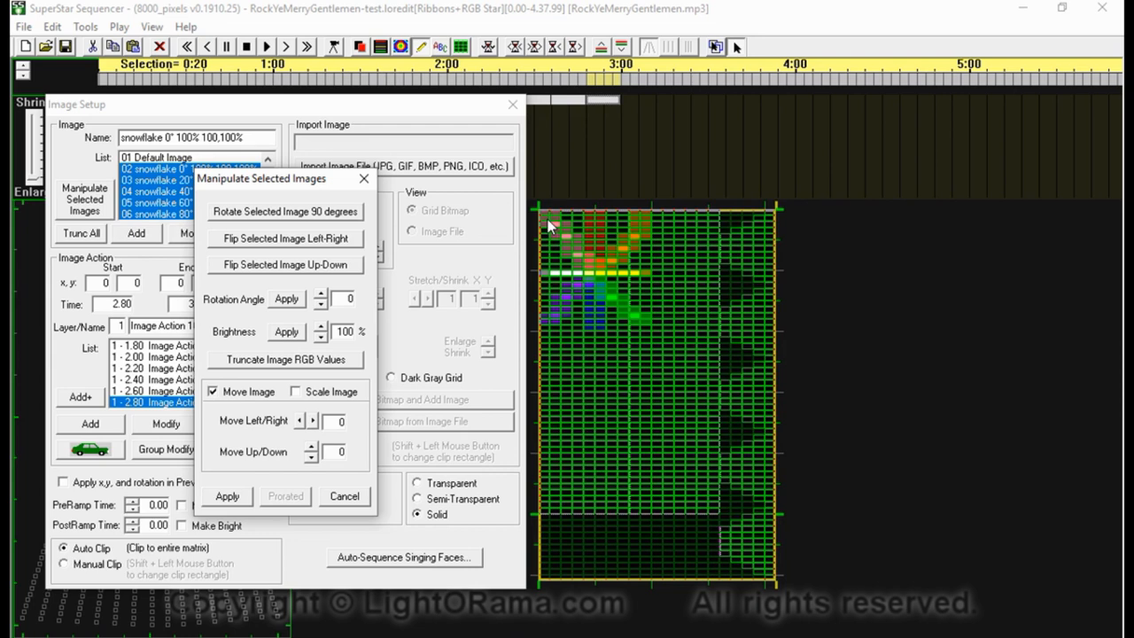
mouse_move(687, 287)
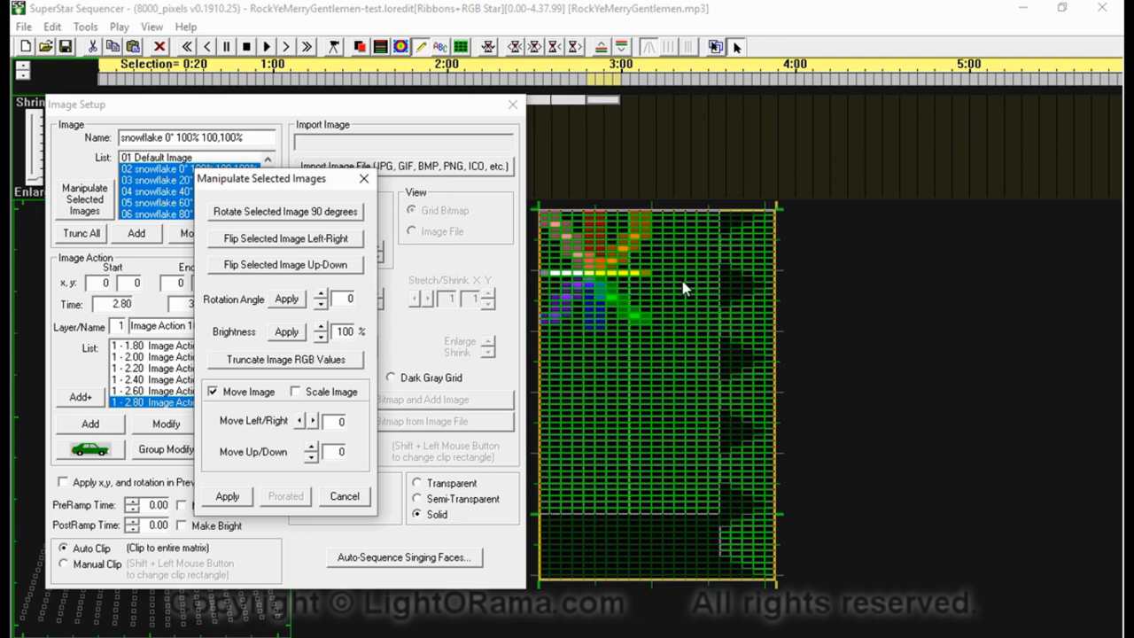
drag(262, 177, 252, 116)
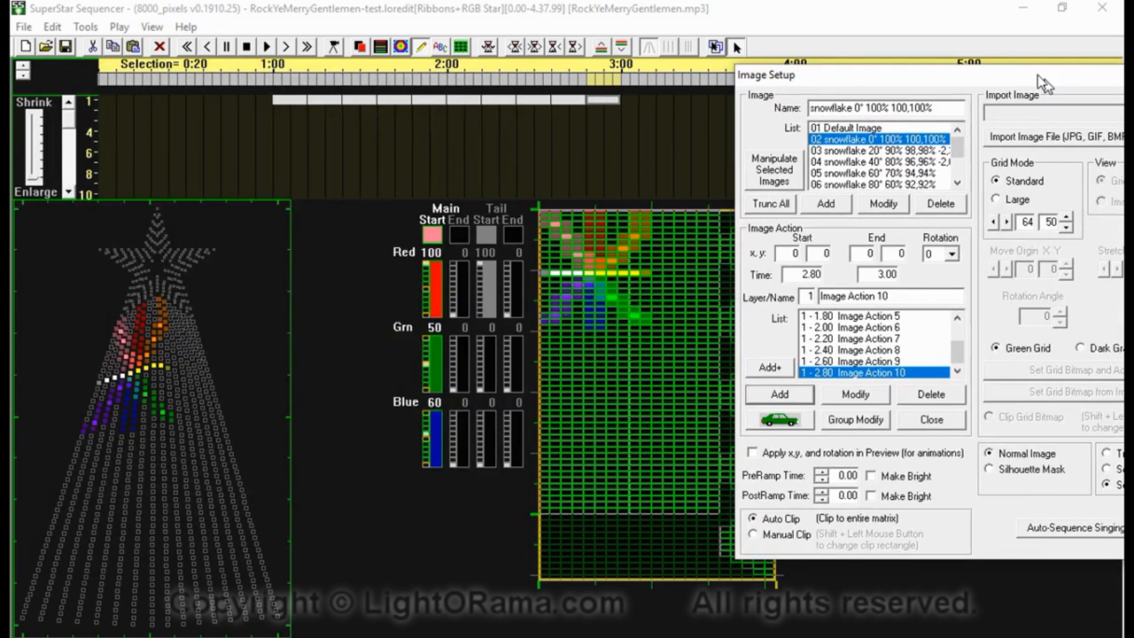
- Bring up Manipulate Selected Images for the early snowflake copies starting from 02
click(772, 170)
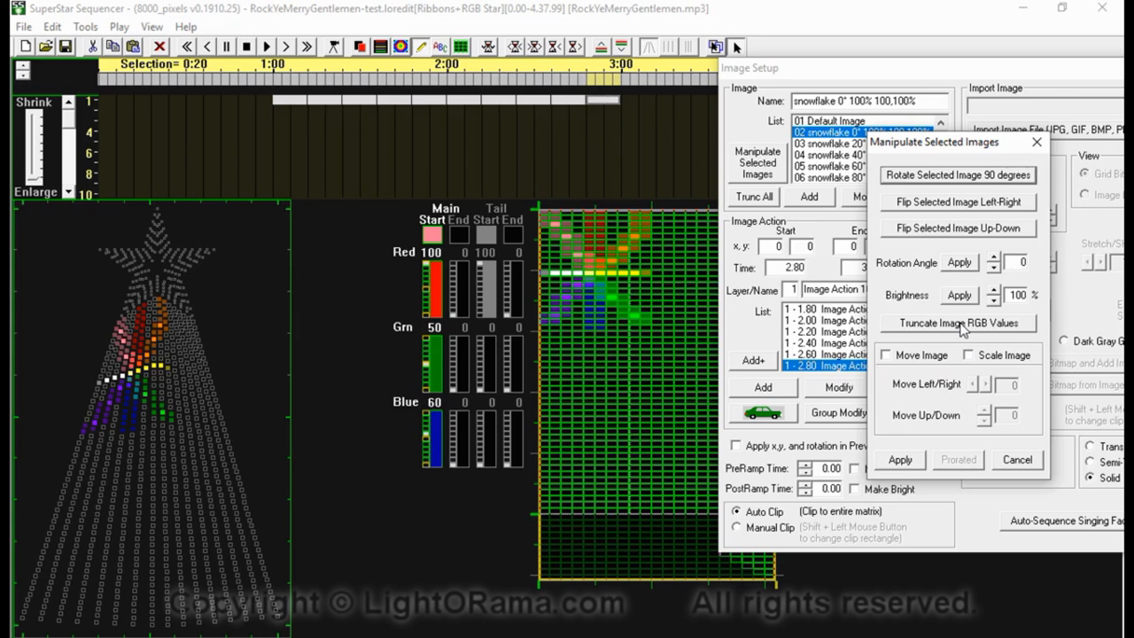
- Dismiss the adjustment tools and select the later snowflake copies from 06 onward
click(1017, 459)
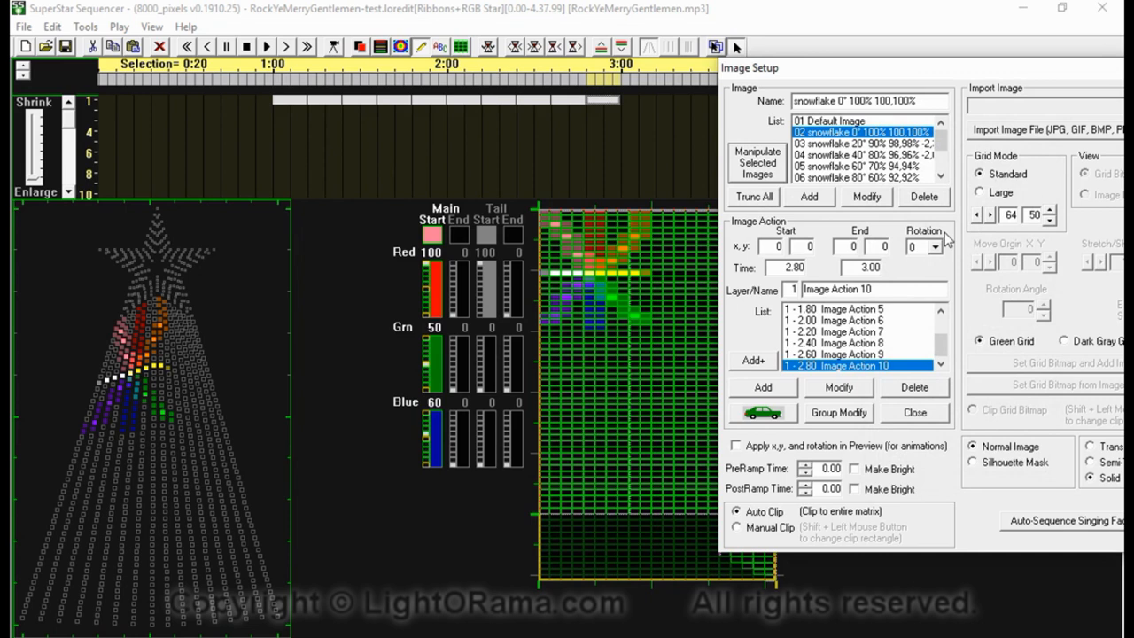
mouse_move(788, 180)
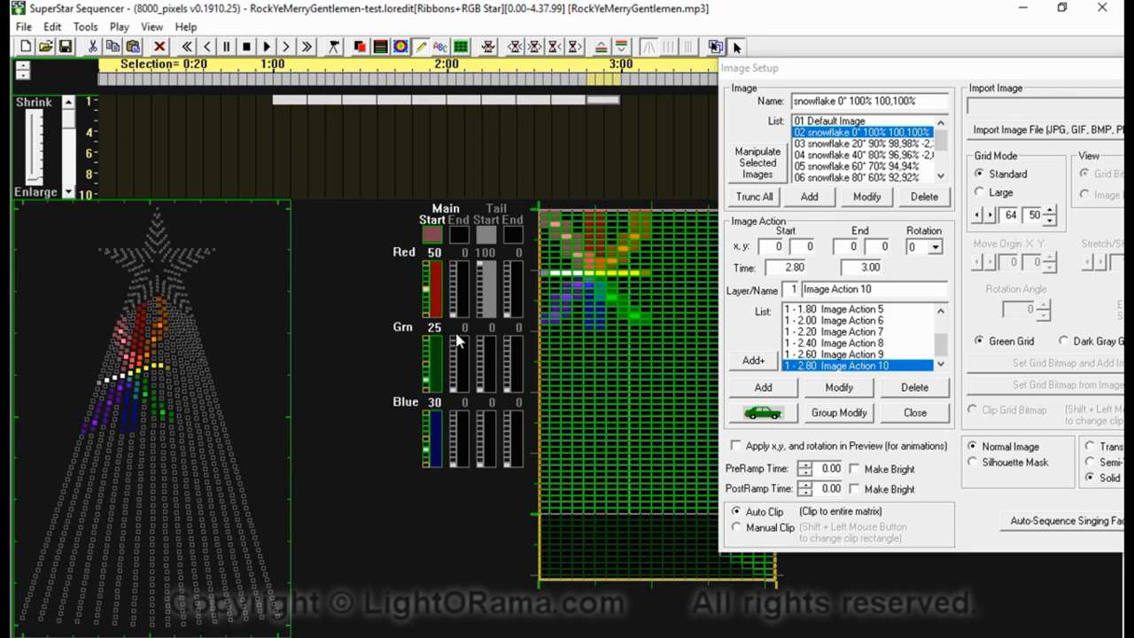
click(857, 167)
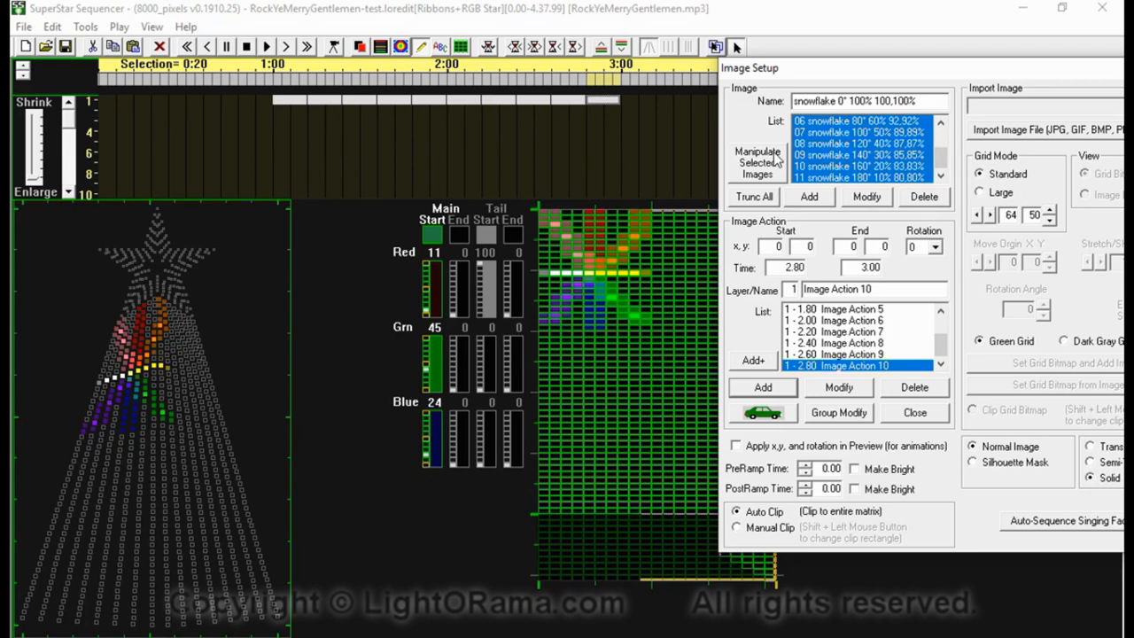
- Reselect the early snowflake images, restoring start colour red 50, green 25, blue 30
click(758, 163)
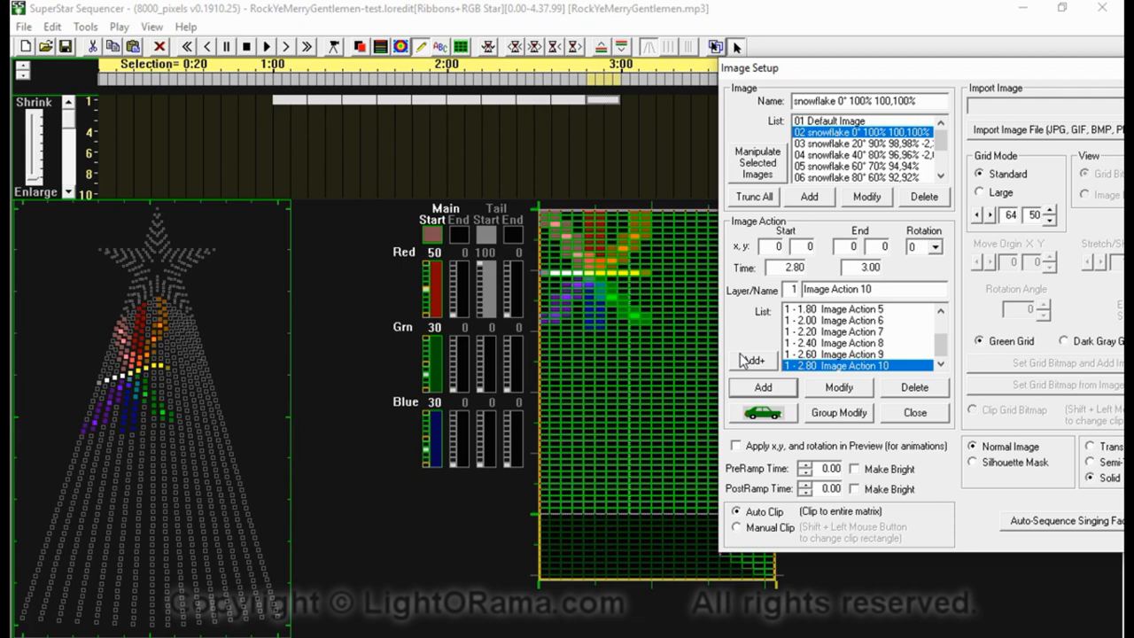
- Bring up Manipulate Selected Images with start colour red 50, green 30, blue 30
click(758, 163)
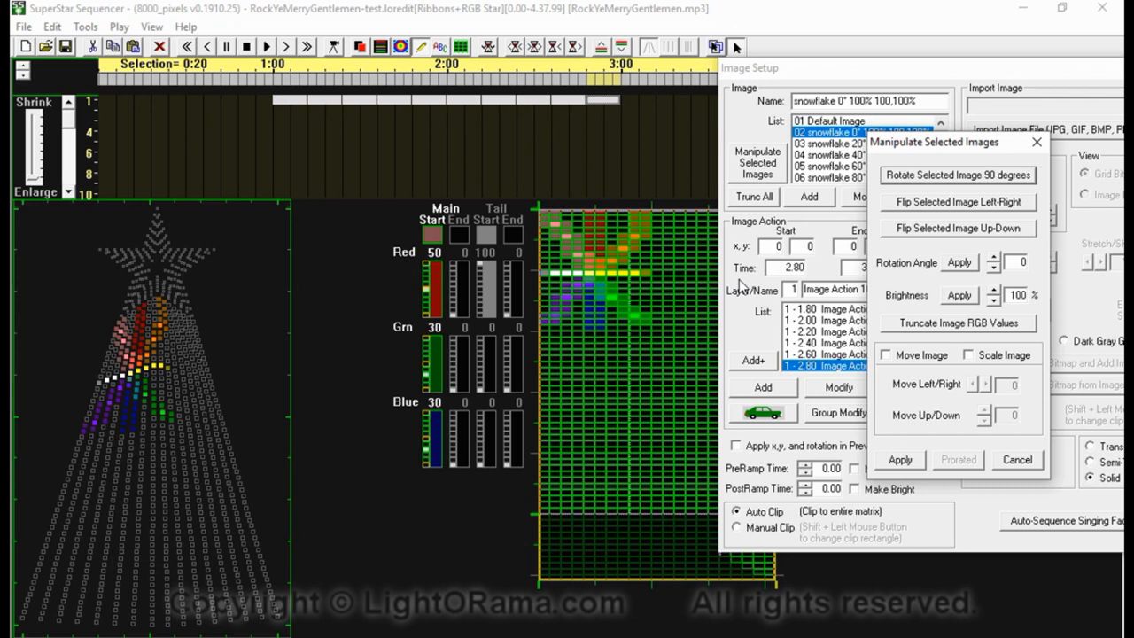
mouse_move(535, 232)
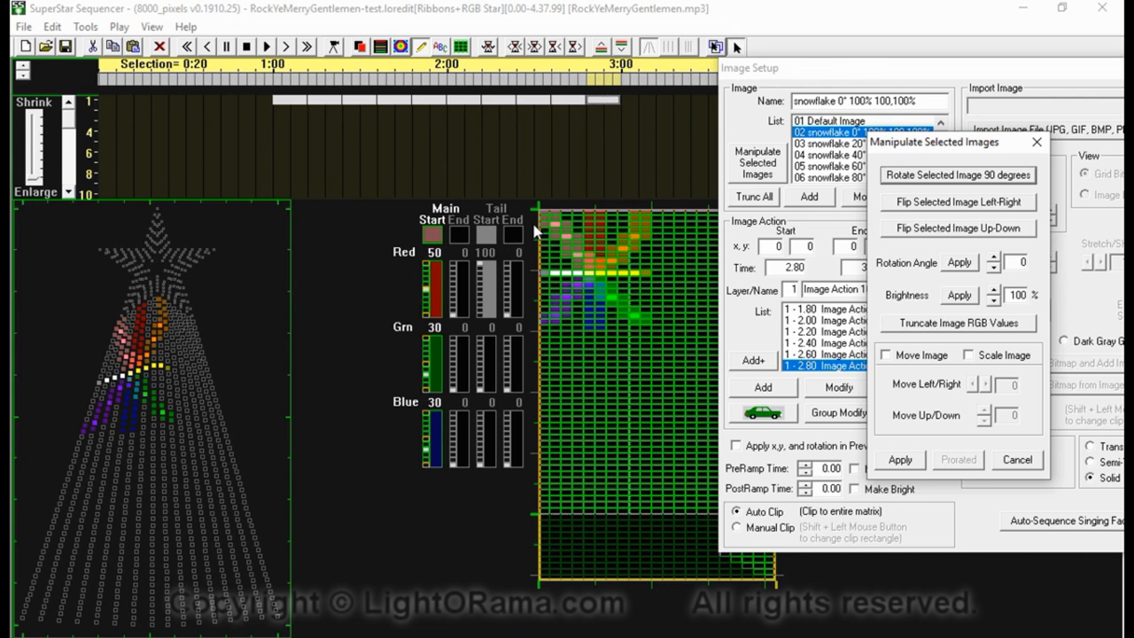
mouse_move(552, 222)
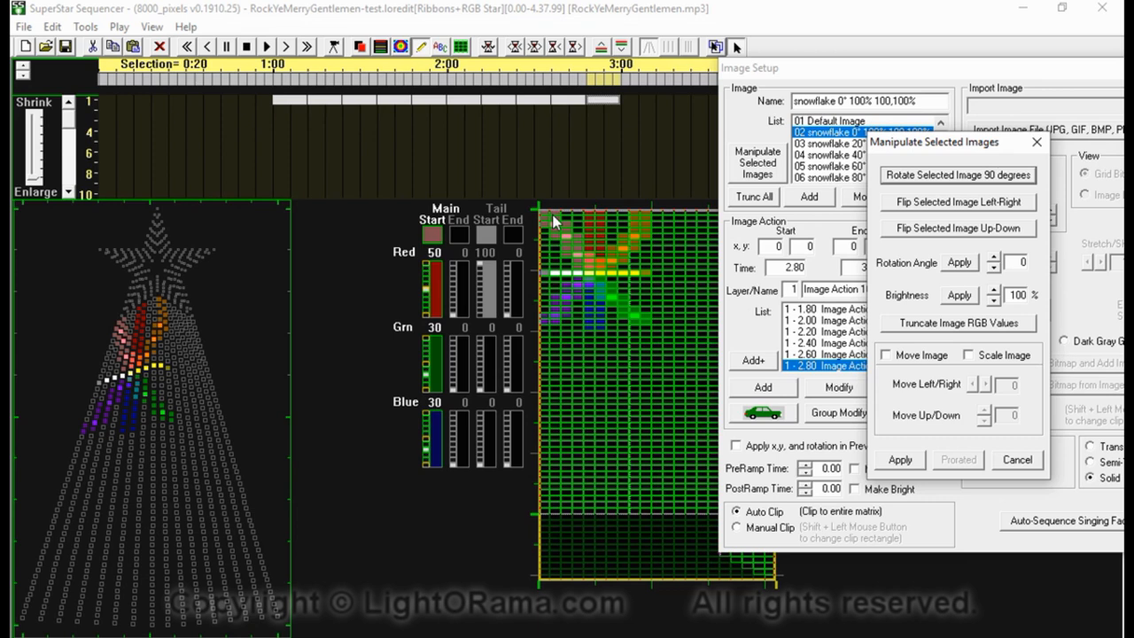
mouse_move(990, 372)
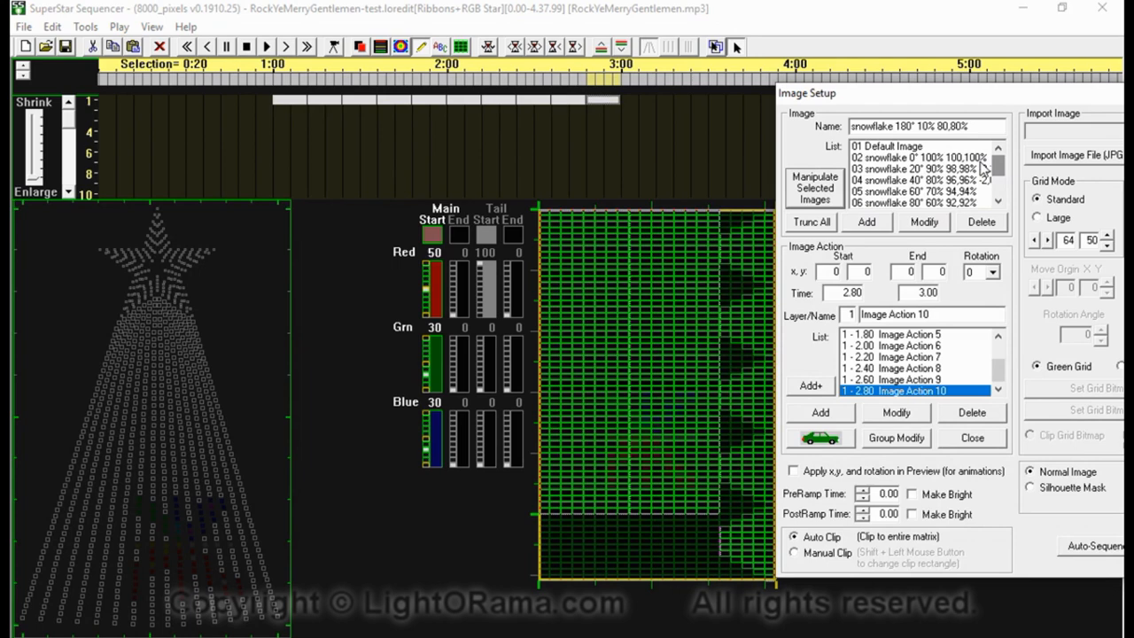
- Close SuperStar and save its snowflake effect into the Ribbons+RGB Star row
click(970, 438)
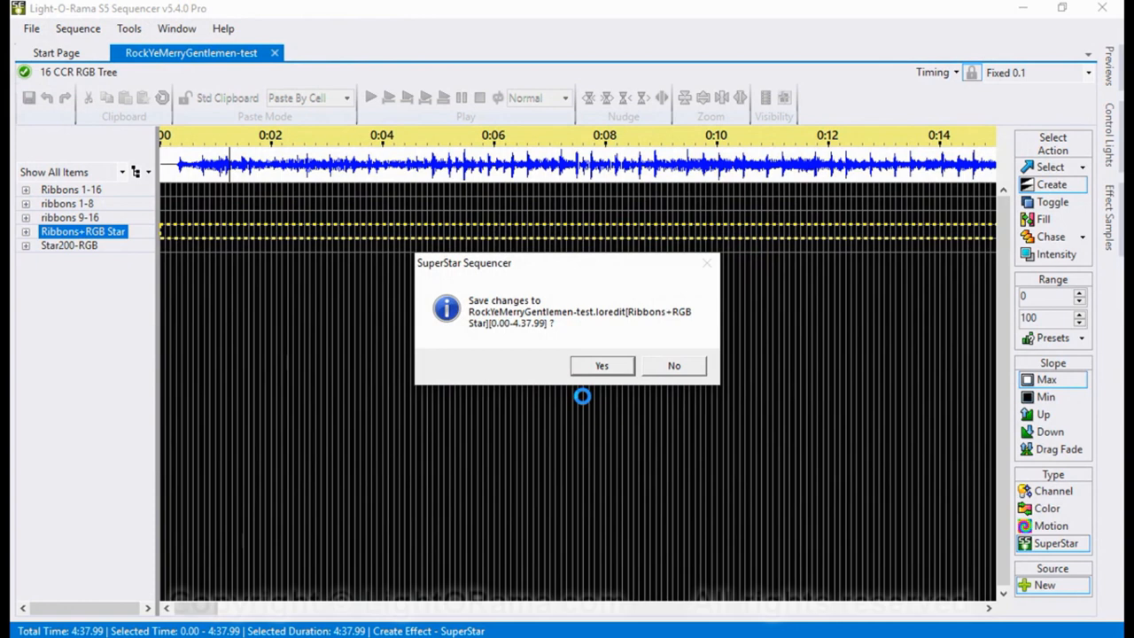
click(673, 365)
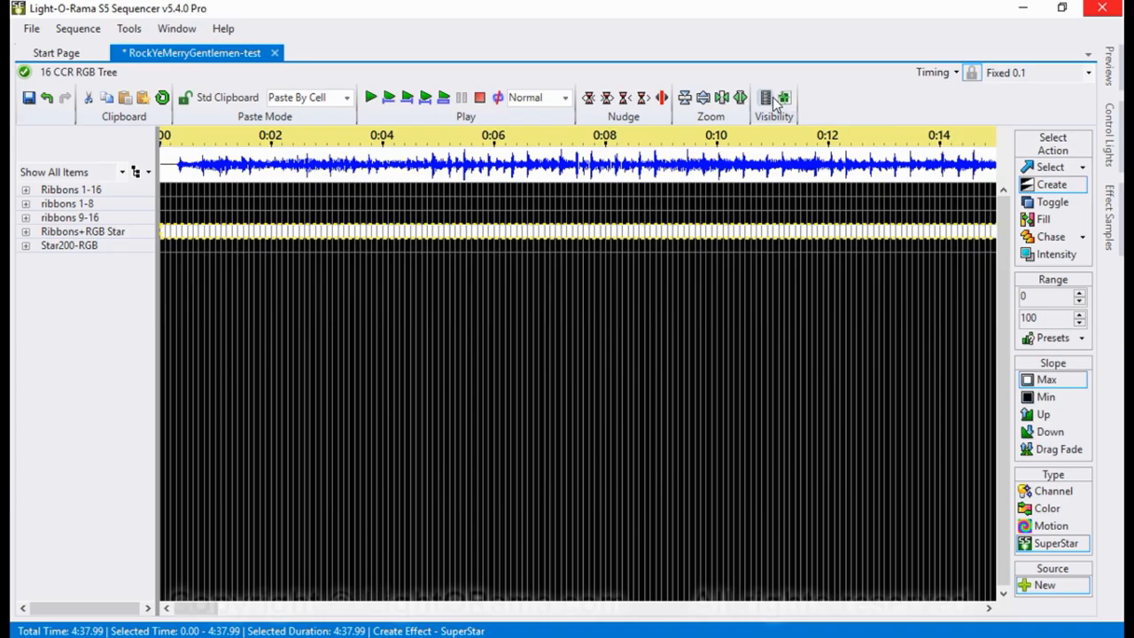
mouse_move(765, 98)
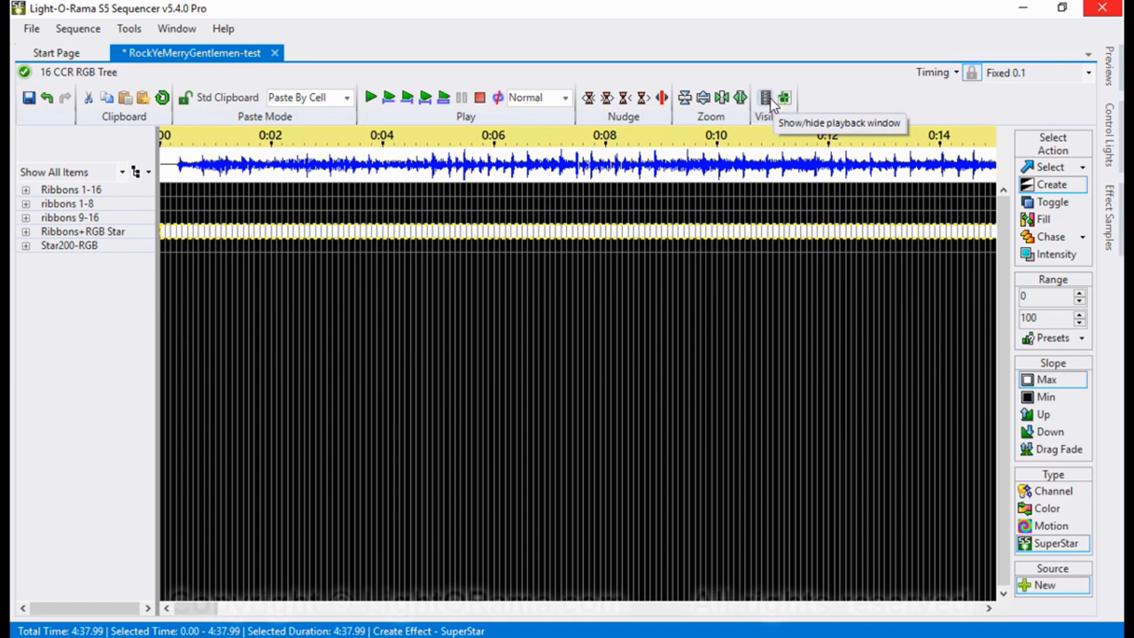